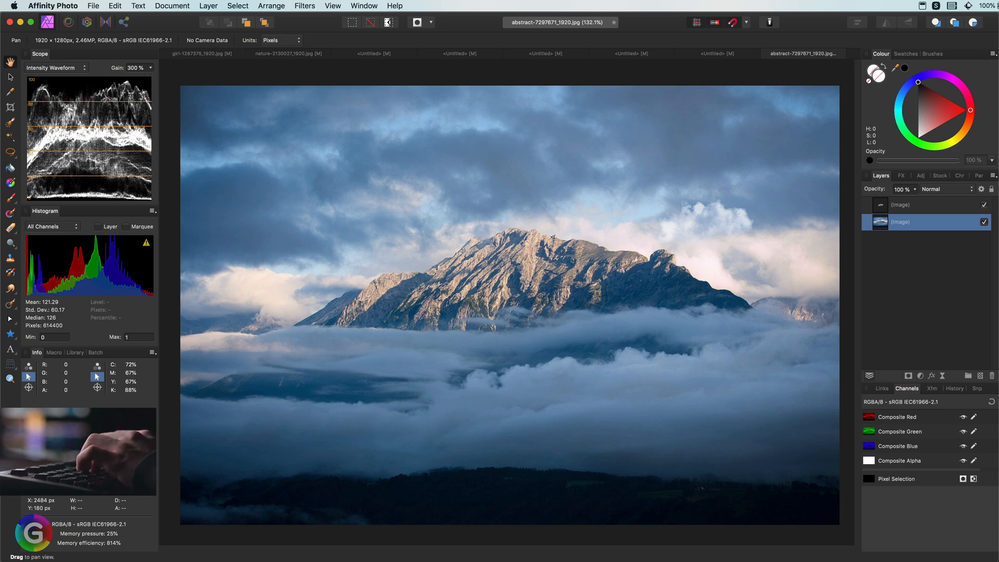
- Select the cloud layer placed above the mountain photo in the Layers panel
left_click(924, 205)
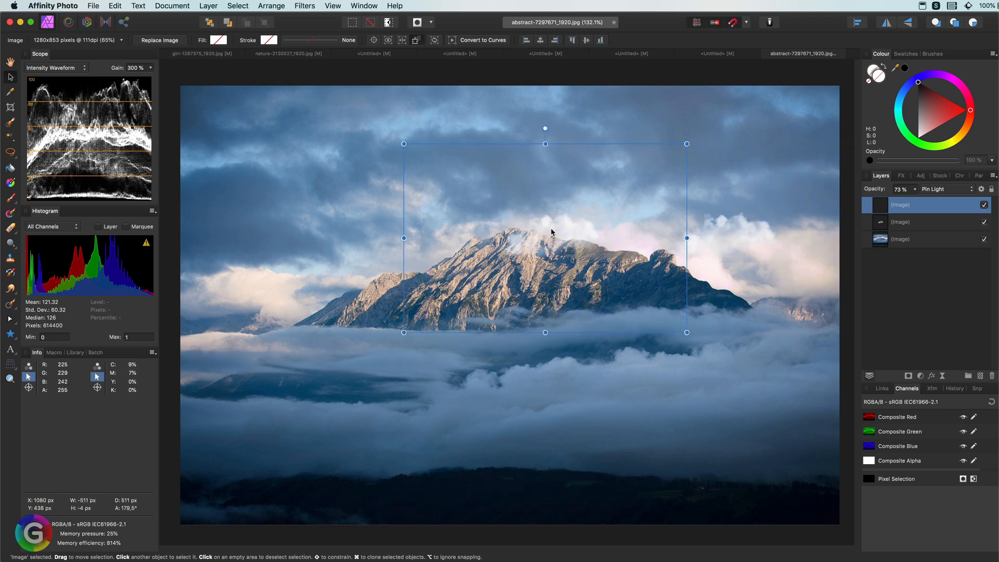
- Drag the cloud overlay to the right and nudge it into place over the peak
left_click_drag(544, 237, 666, 224)
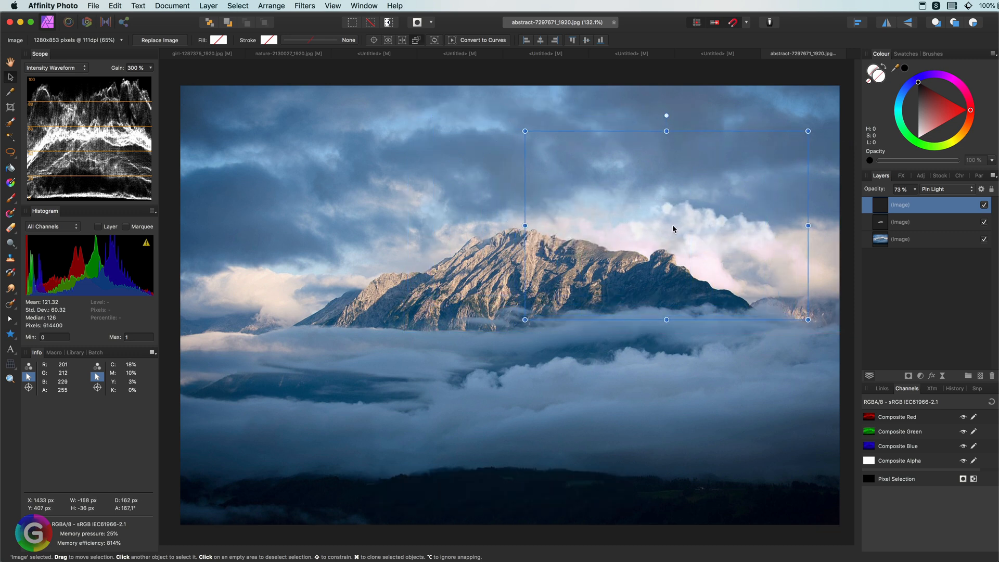
left_click_drag(525, 320, 507, 332)
type("TEXT")
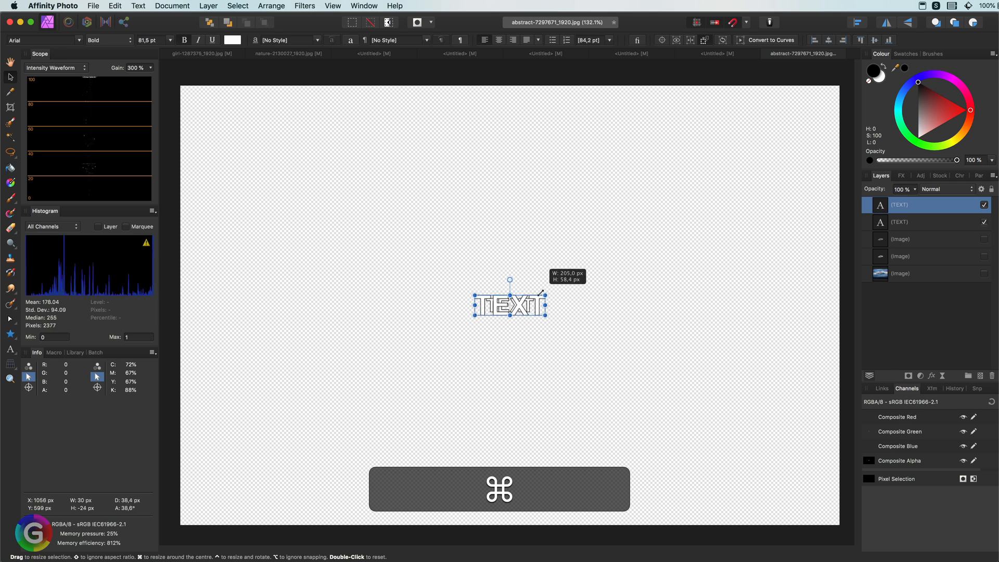
- Resize the outlined TEXT word using its handles
left_click_drag(546, 297, 541, 294)
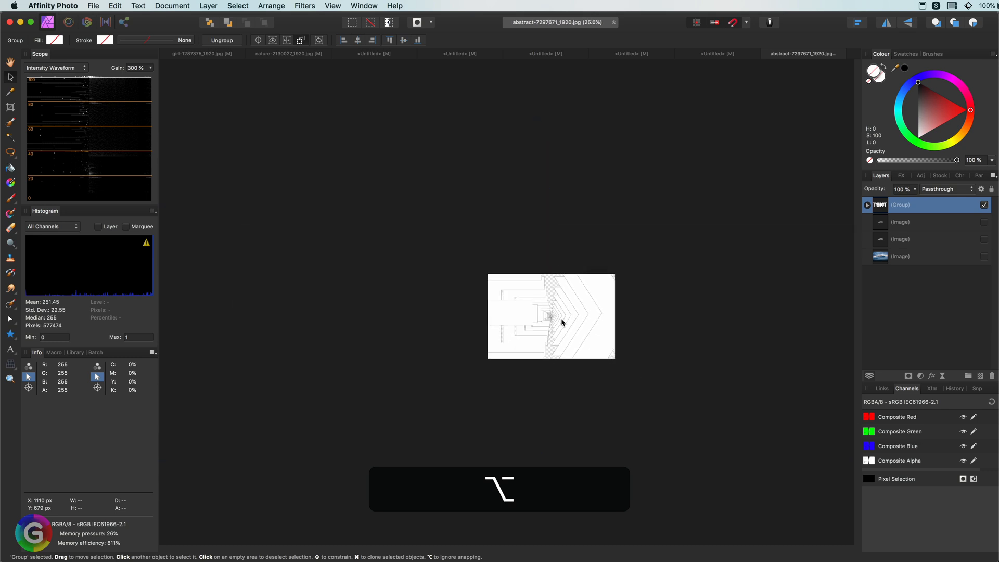
- Select the TEXT tunnel group and resize it to span the full canvas width
left_click(550, 316)
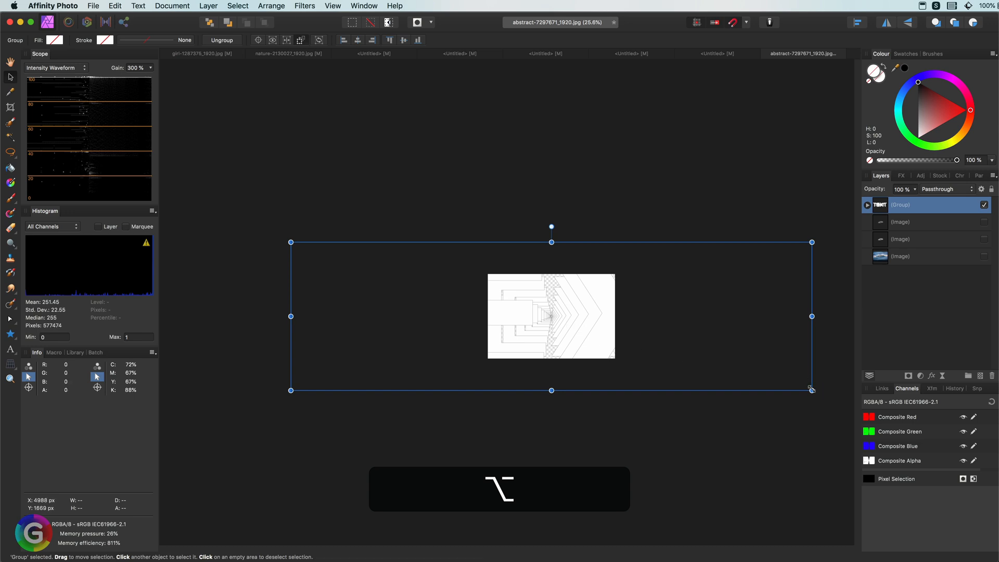
left_click_drag(811, 391, 719, 364)
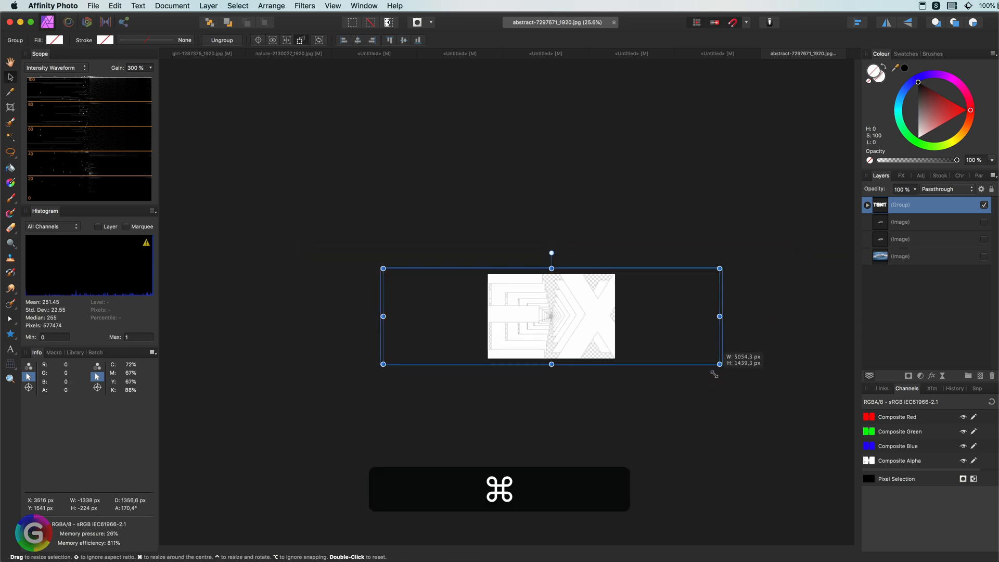
left_click_drag(719, 364, 625, 344)
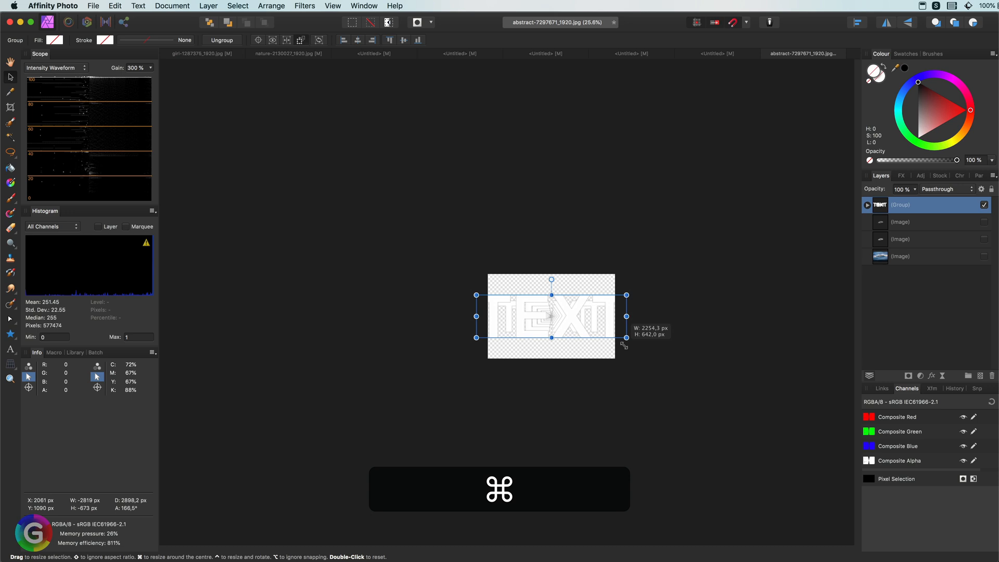
left_click_drag(626, 337, 615, 334)
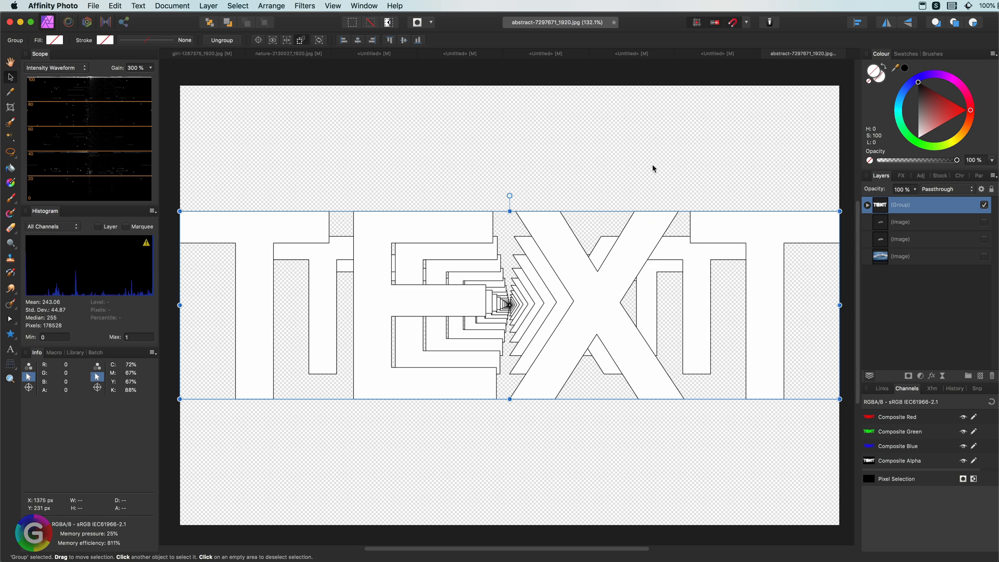
- Hide the TEXT group, select the cloud layer's mask and switch to the Paint Brush
left_click(984, 205)
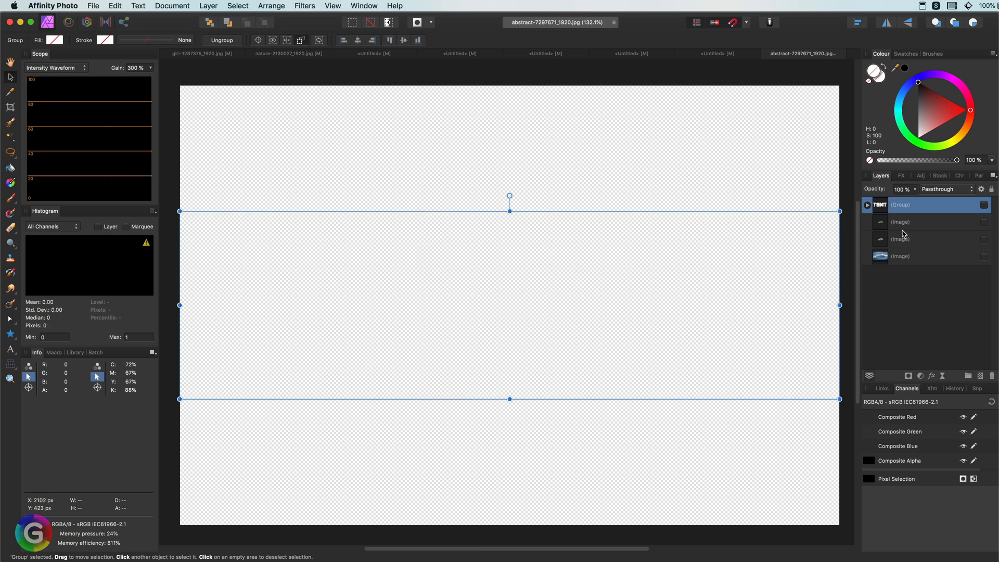
left_click(924, 220)
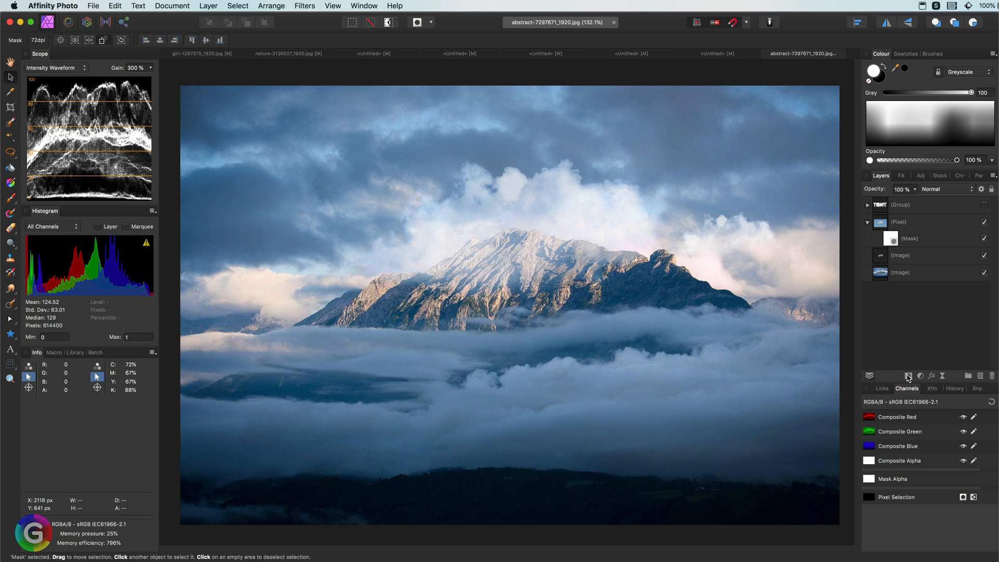
left_click(912, 238)
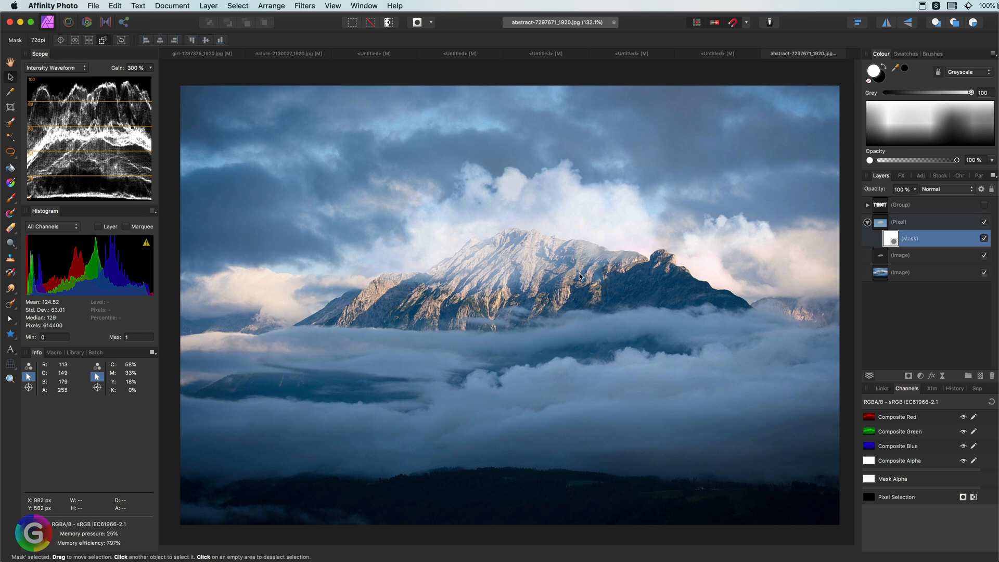
key("b")
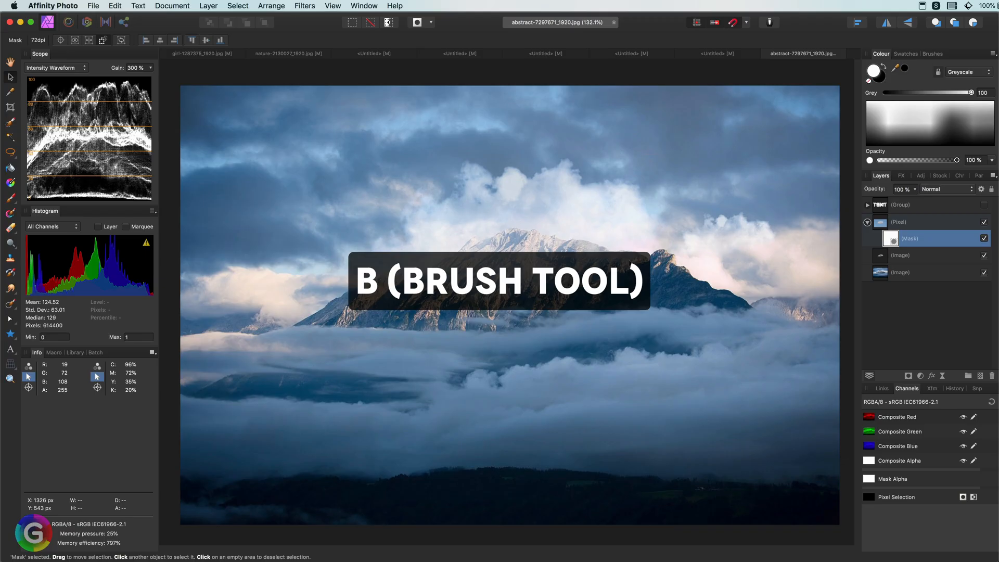
key("b")
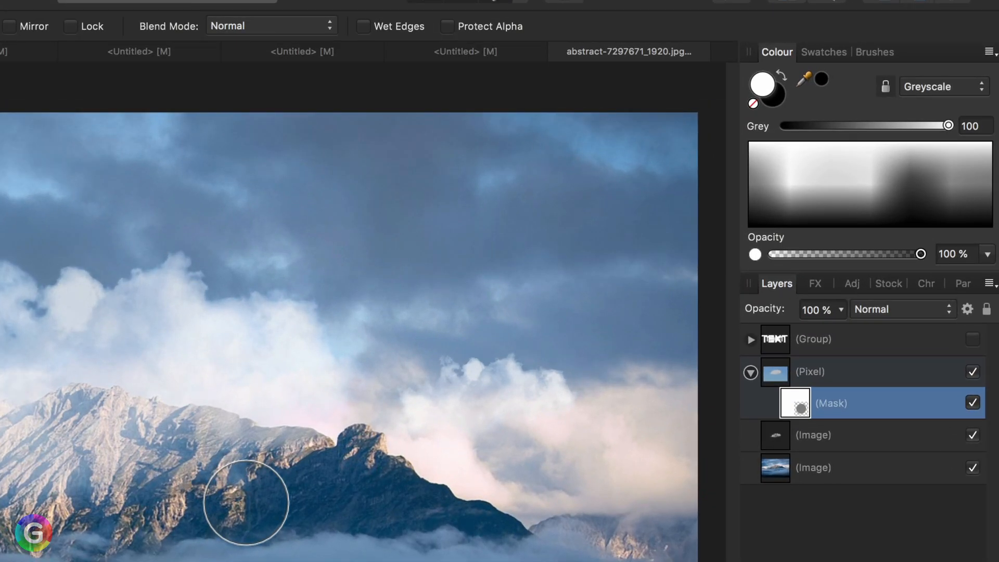
- Paint black on the cloud mask over the mountain ridge to fade the clouds there
left_click(761, 87)
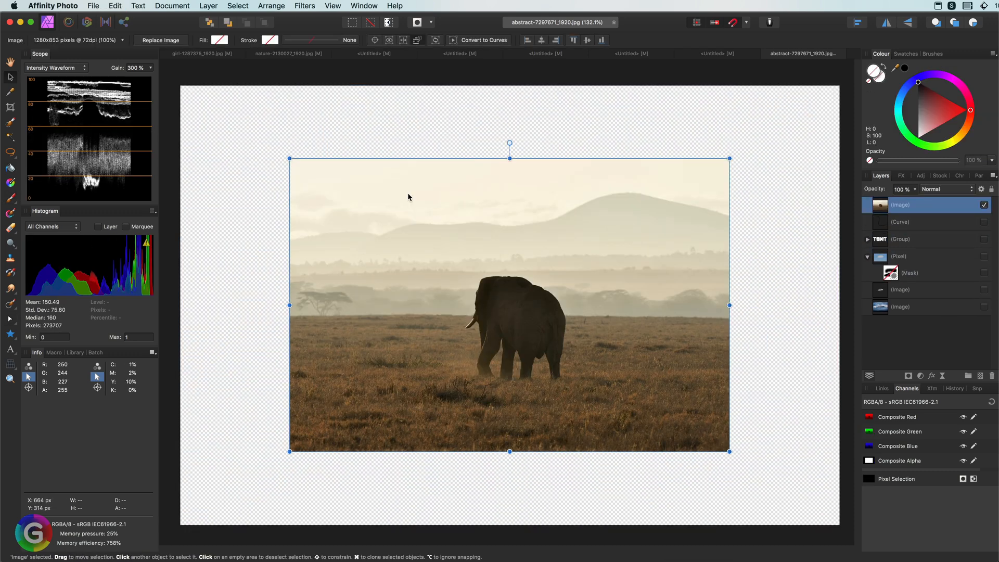
- Show rulers, drag a horizontal guide onto the horizon and start an artistic text layer
key("cmd+r")
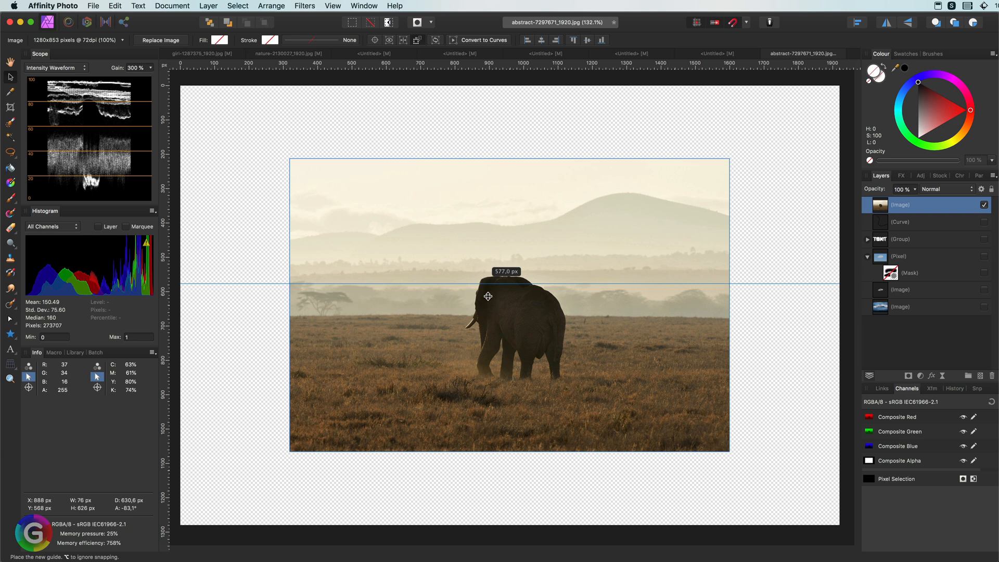
left_click_drag(488, 281, 491, 315)
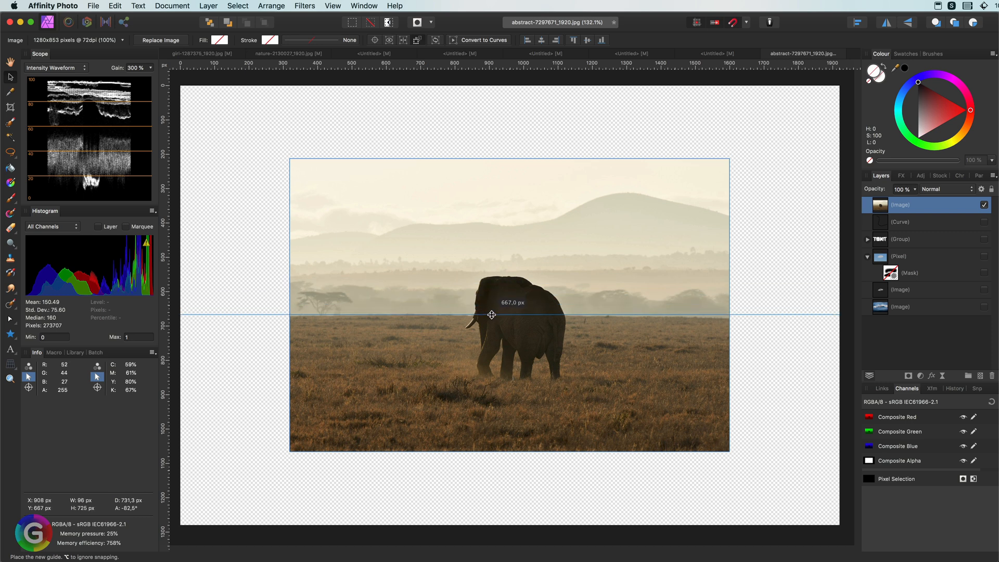
left_click_drag(492, 314, 492, 317)
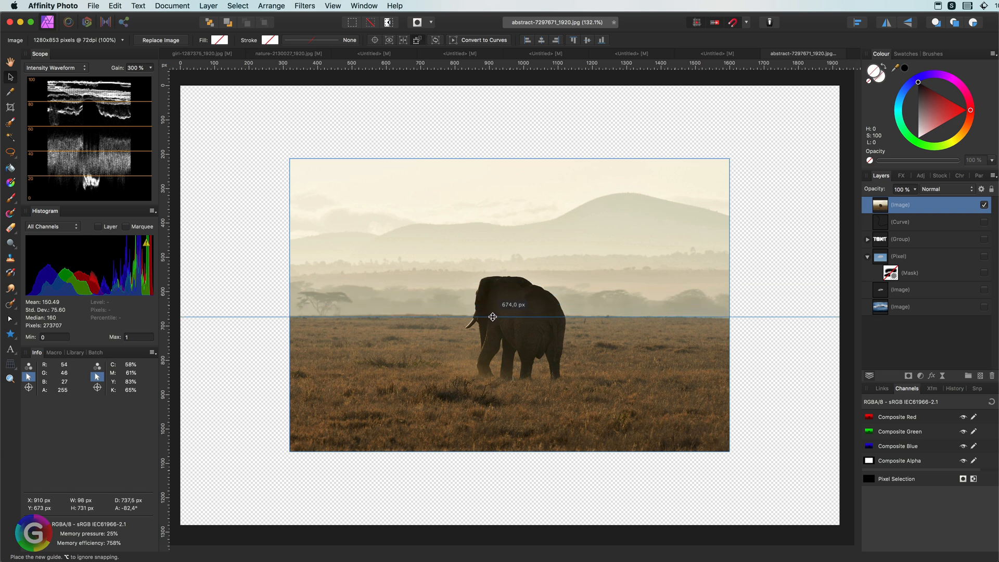
left_click(520, 295)
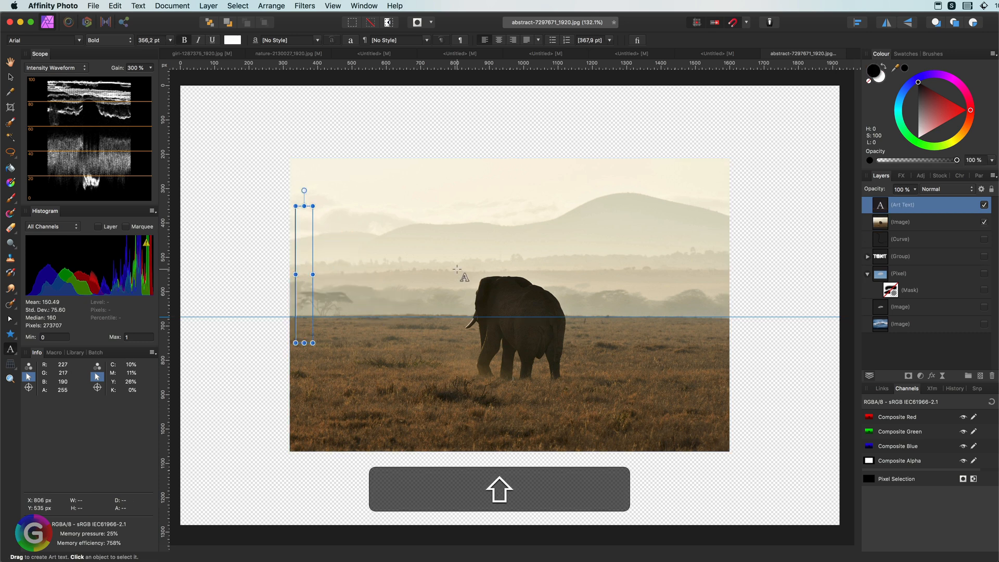
- Enter the AFRICA lettering and give the text layer a see-through blend mode
type("AFRICA")
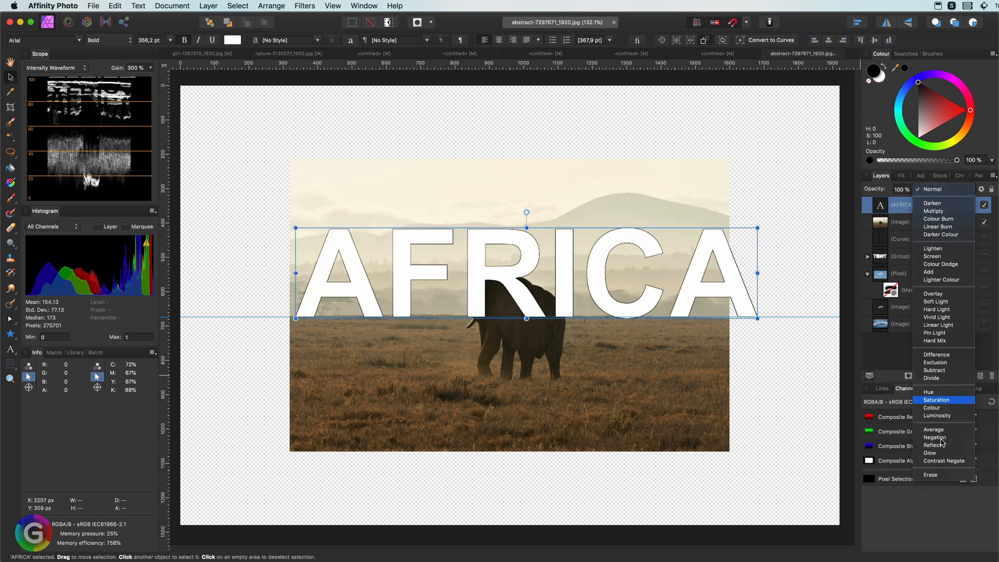
left_click(931, 474)
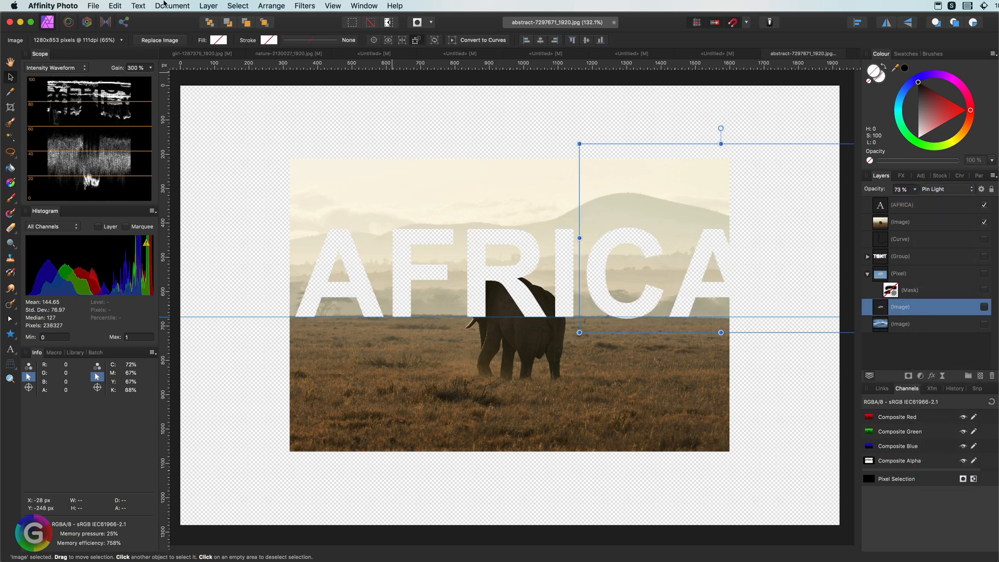
- Add a brown Fill layer from the menu bar as a backdrop behind the photo
left_click(208, 6)
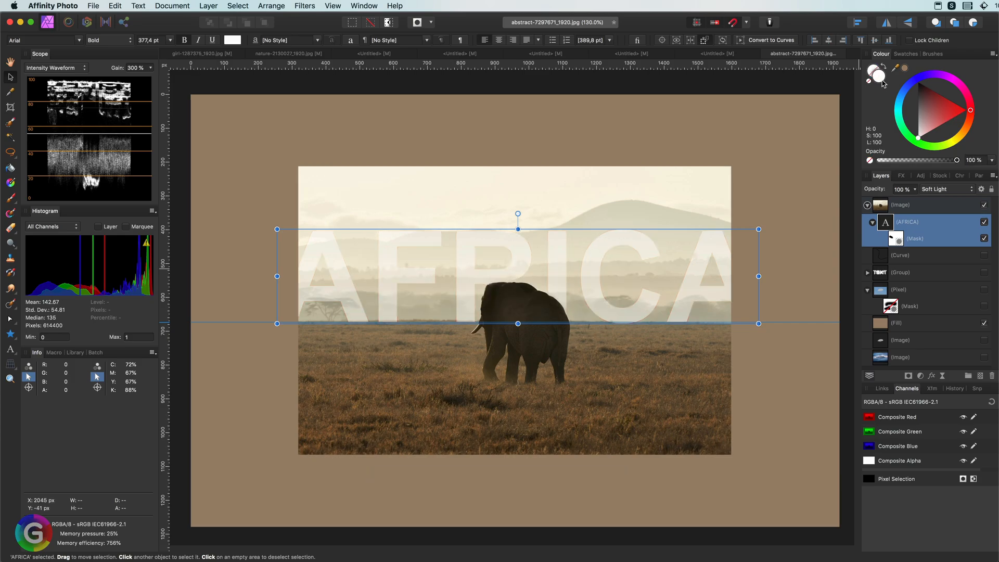
- Reselect the AFRICA layer, set Blend Gamma to 1.45 in Blend Options and close them
left_click(937, 114)
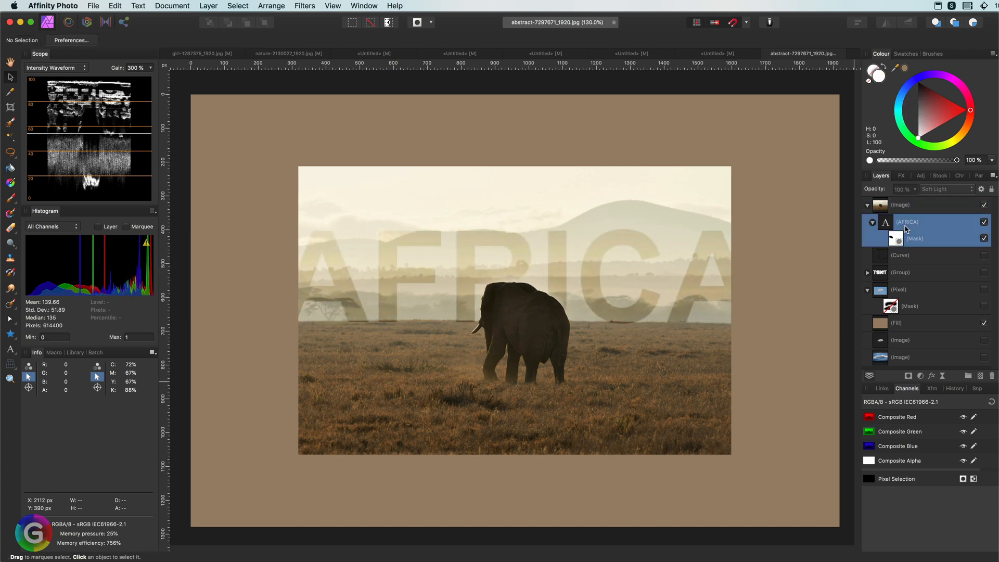
left_click(906, 222)
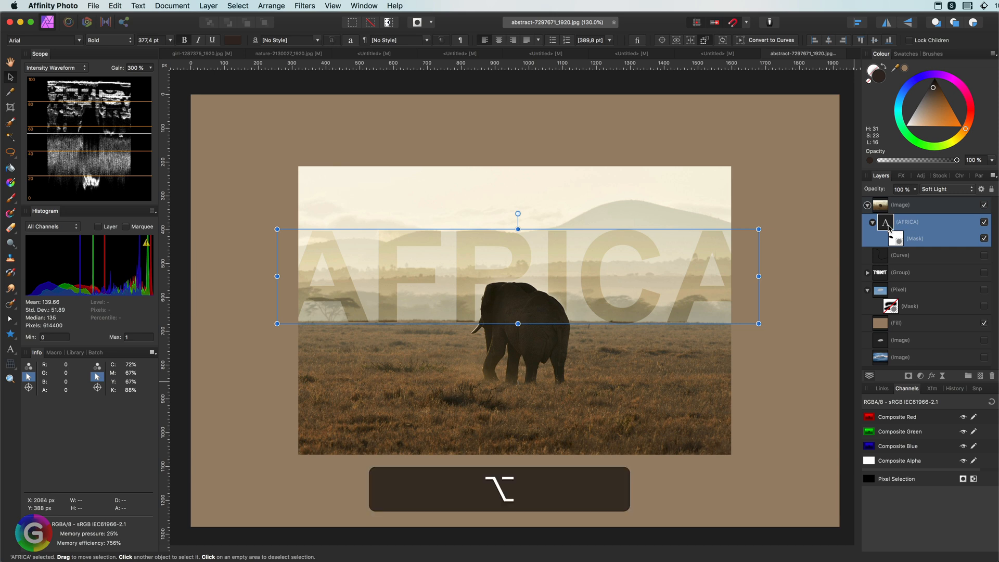
left_click(994, 189)
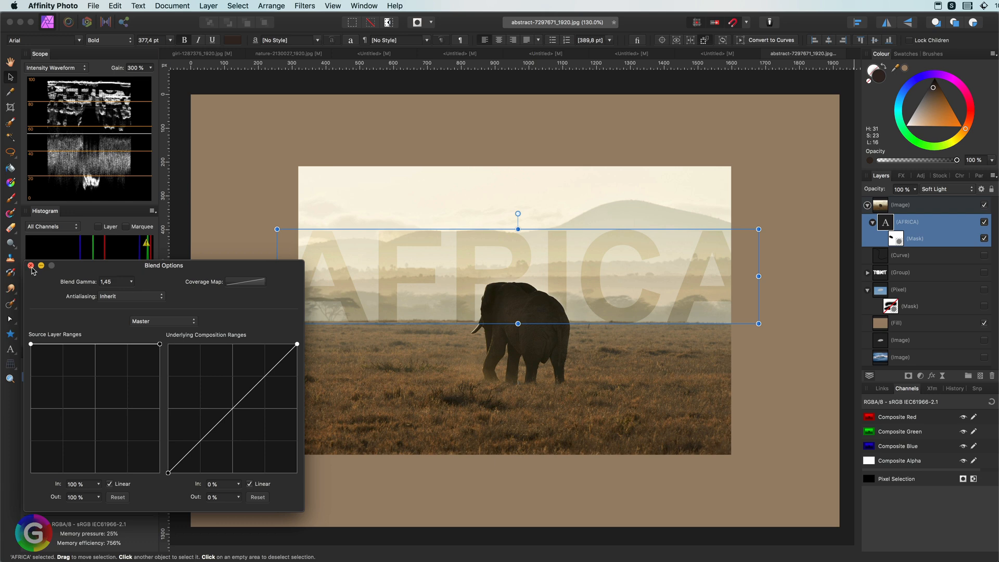
left_click(30, 266)
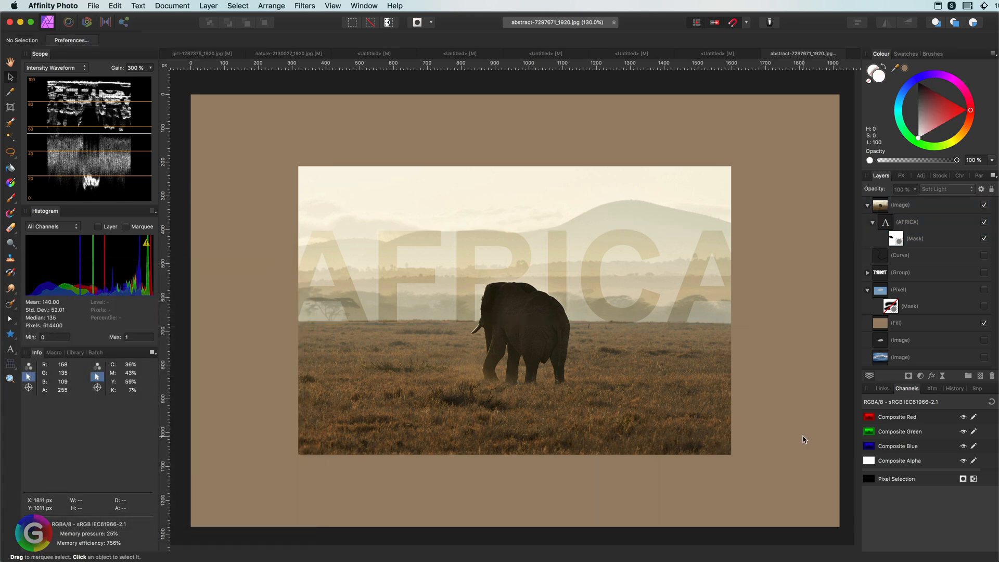
mouse_move(455, 490)
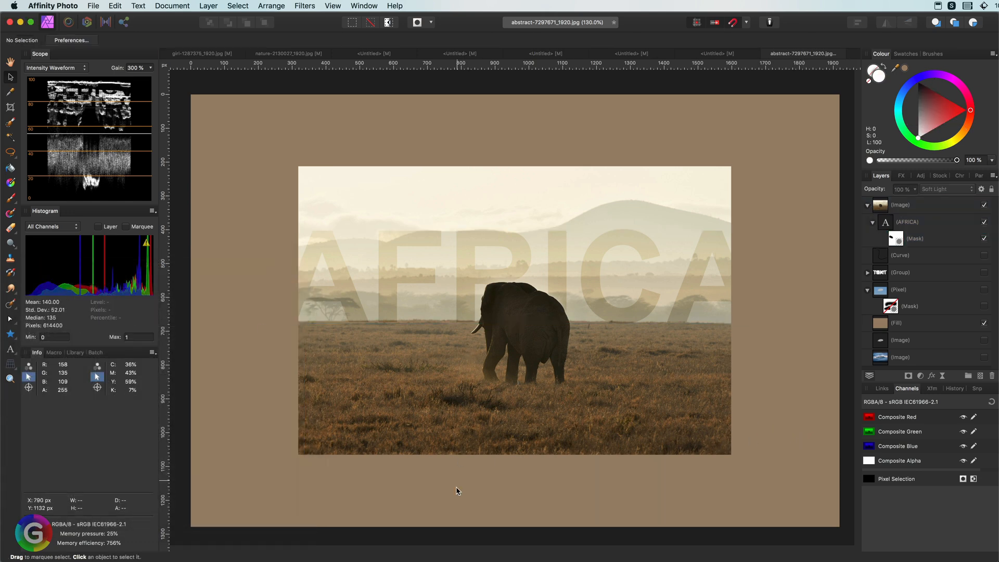
mouse_move(451, 482)
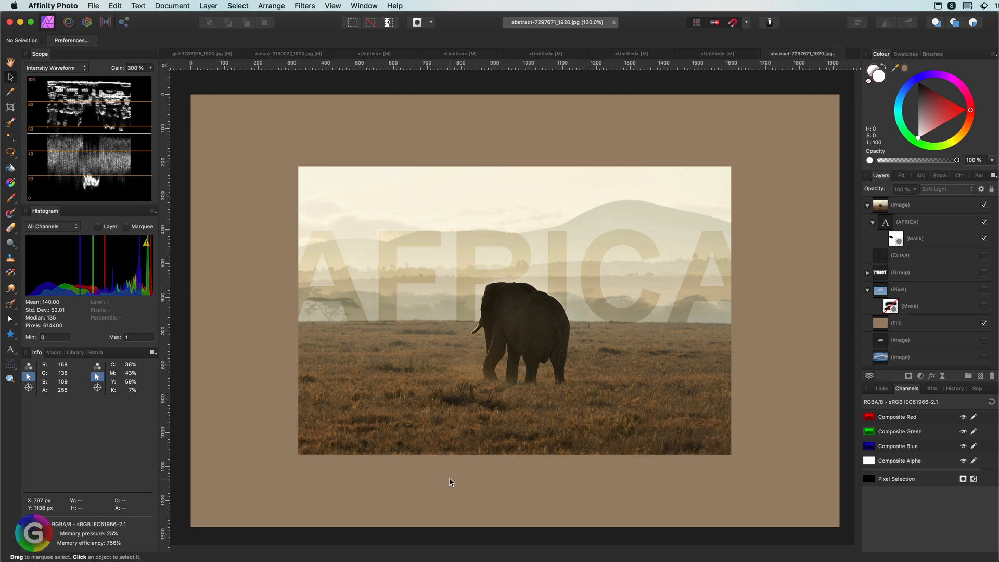
- Make the AFRICA lettering fainter so it nearly dissolves into the misty sky
key("g")
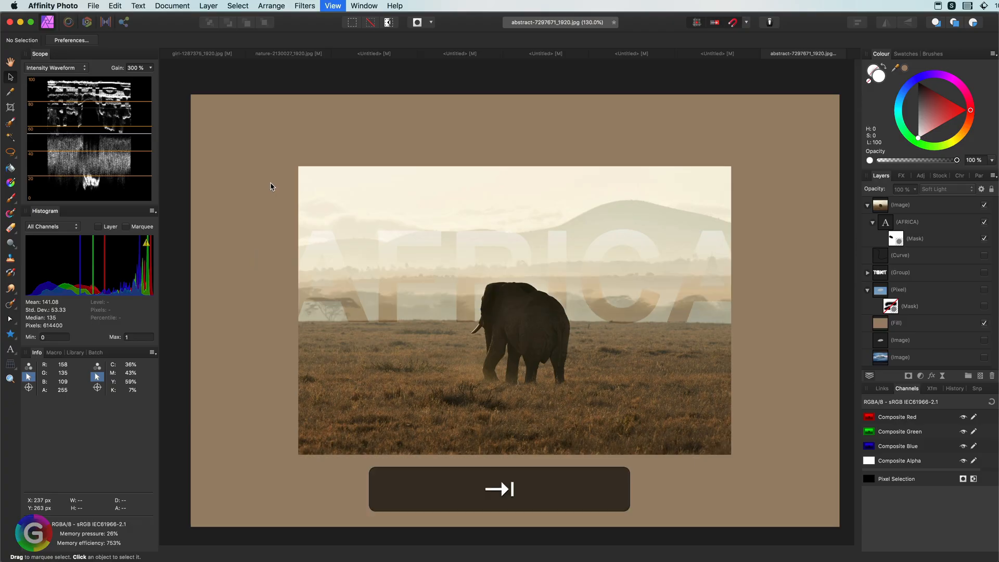
key("tab")
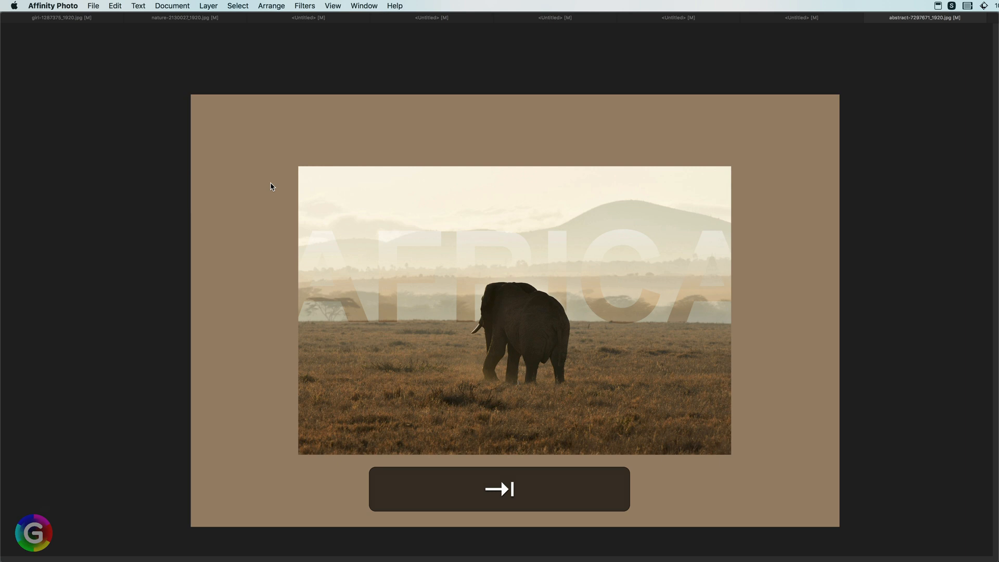
left_click(499, 489)
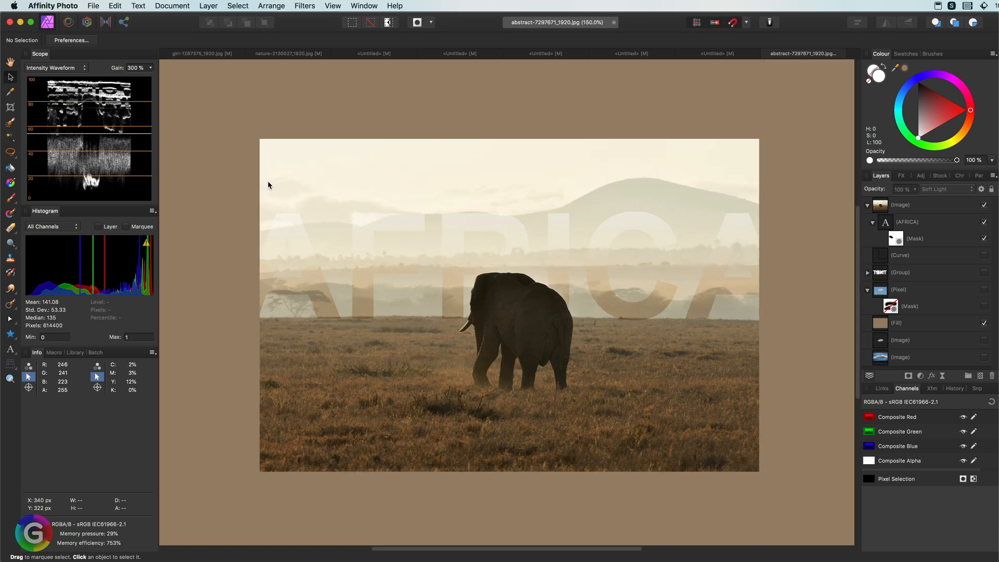
- Fit the whole canvas in the window and select the top elephant photo layer
key("Tab")
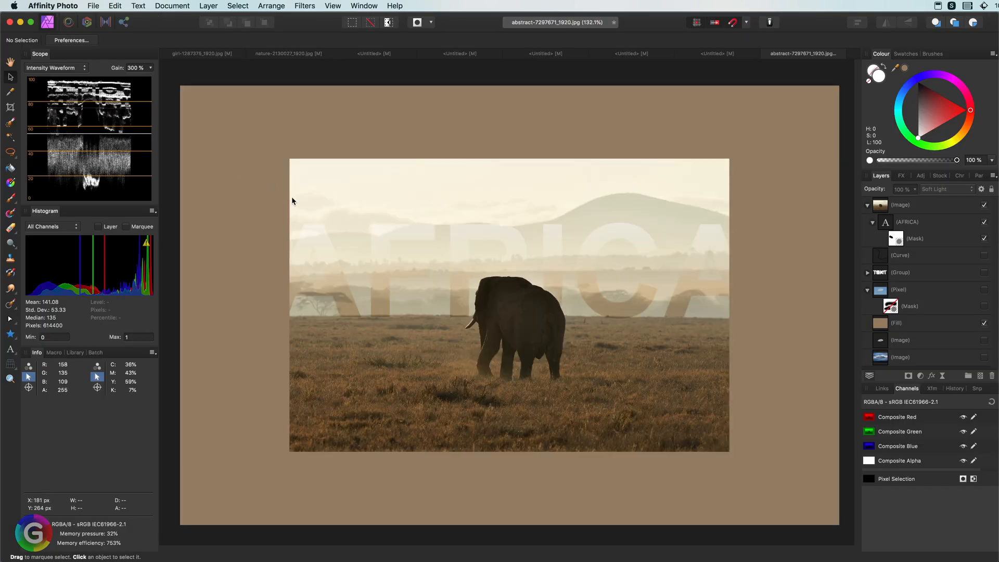
left_click(902, 205)
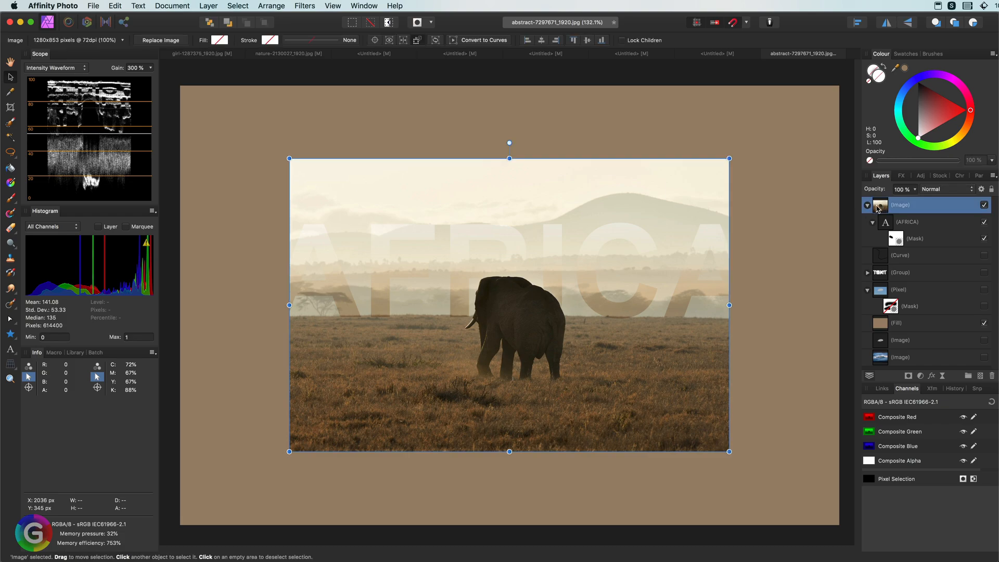